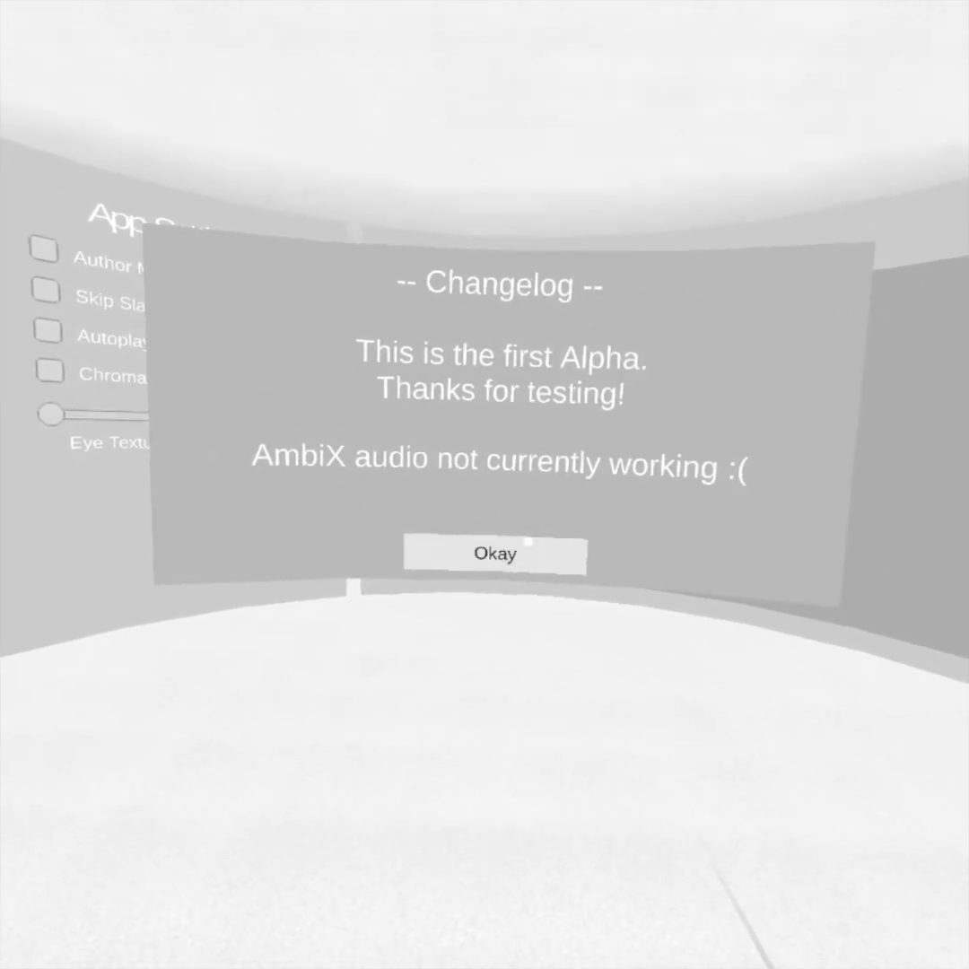
Dismiss the changelog and enable Author Mode in App Settings.
click(496, 552)
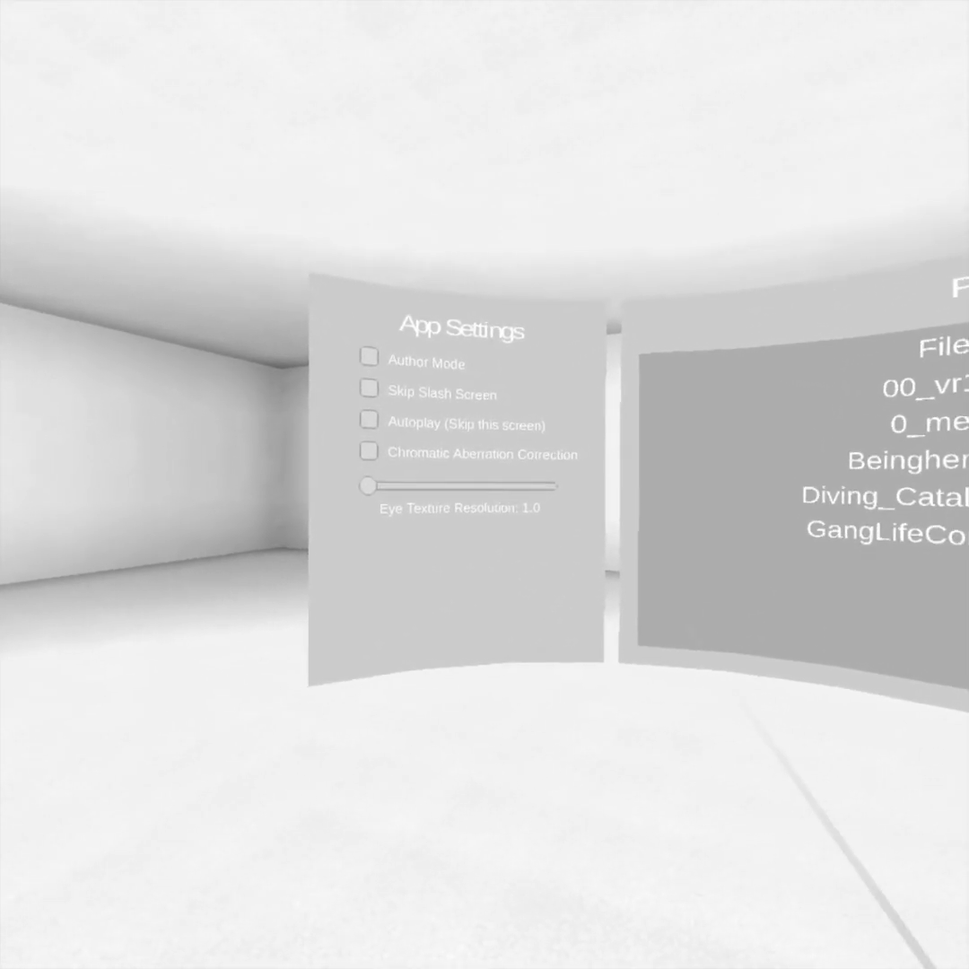
click(369, 357)
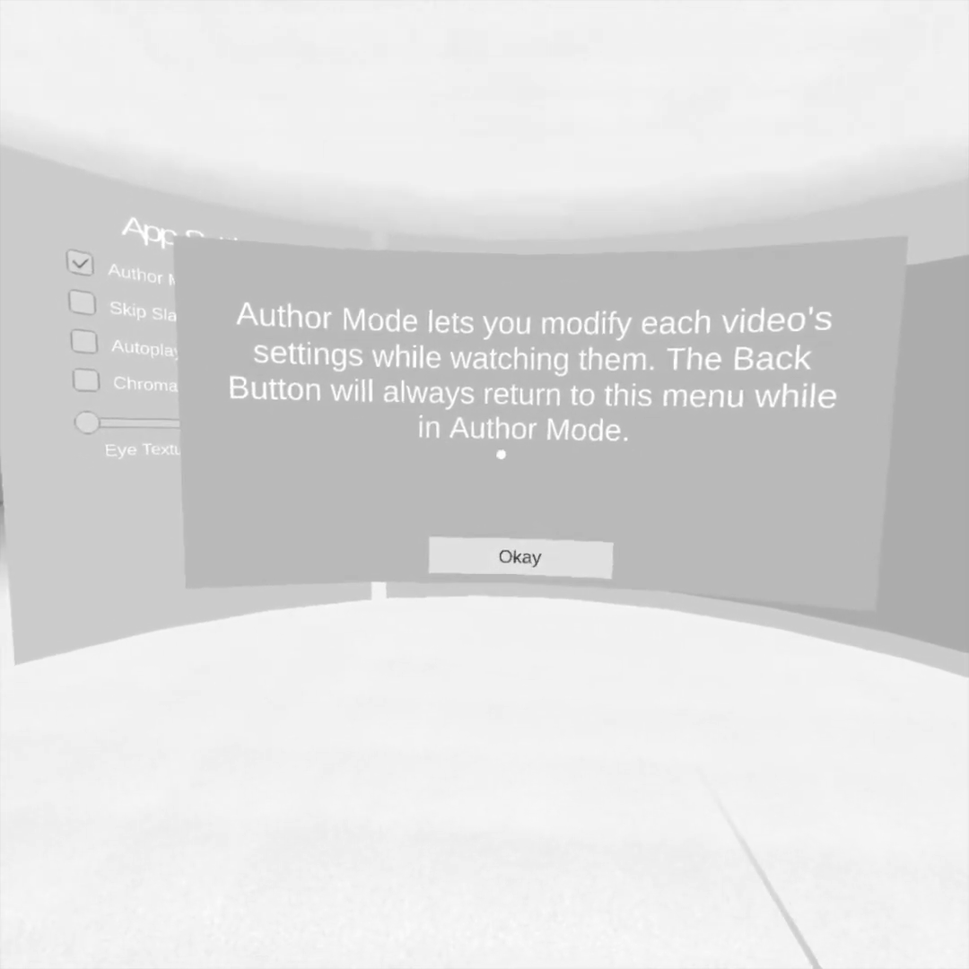
Acknowledge the notice, enable Skip Splash Screen, and leave Eye Texture Resolution at 1.0.
click(518, 556)
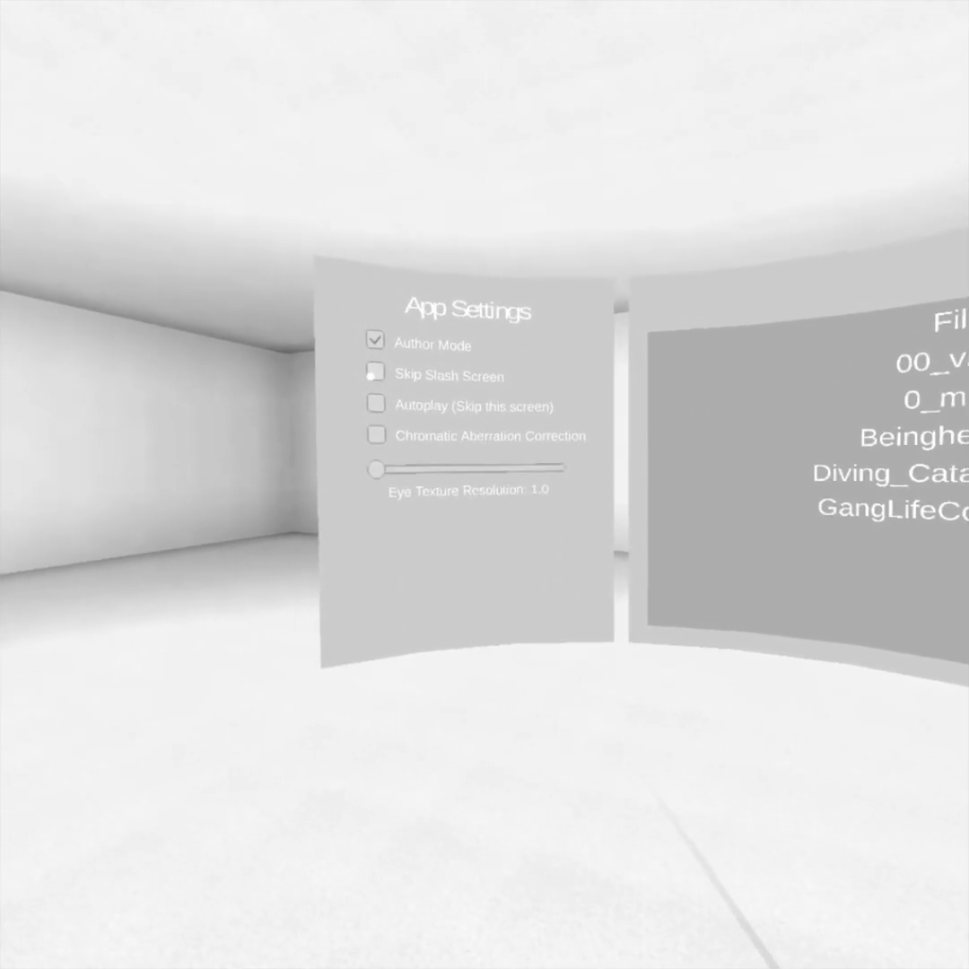
click(376, 375)
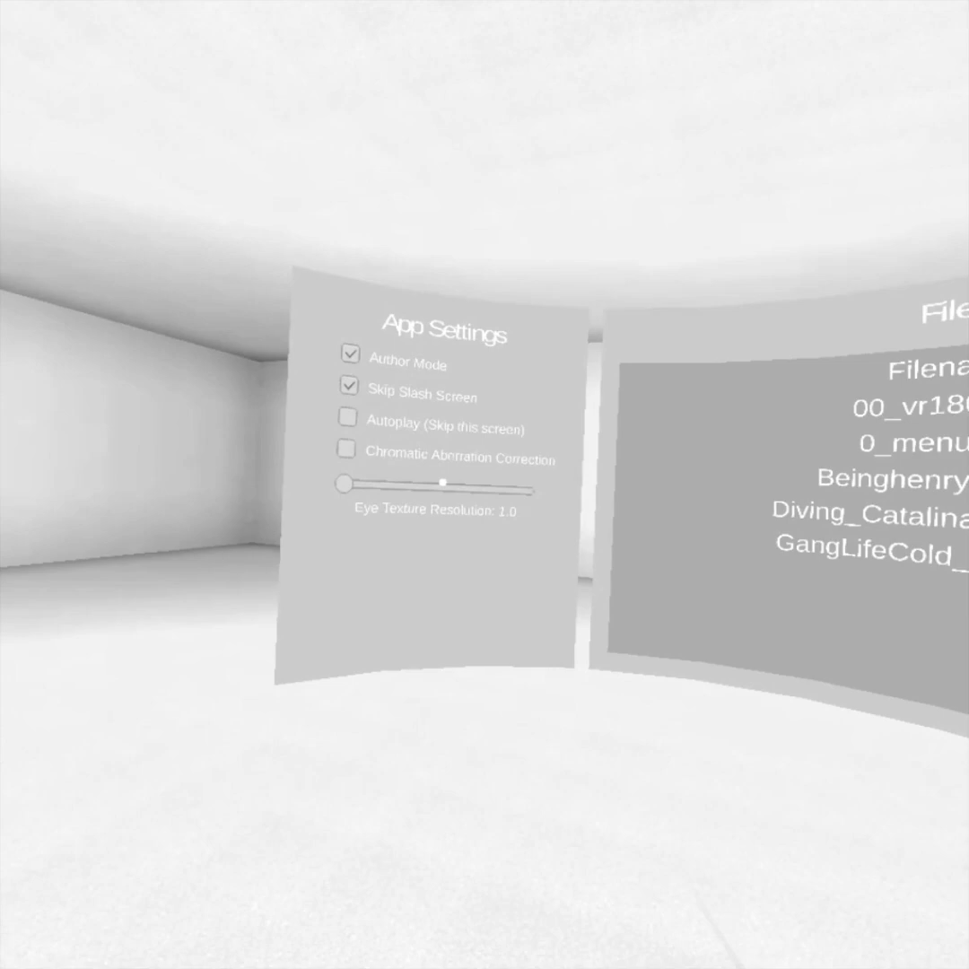
drag(445, 484, 502, 481)
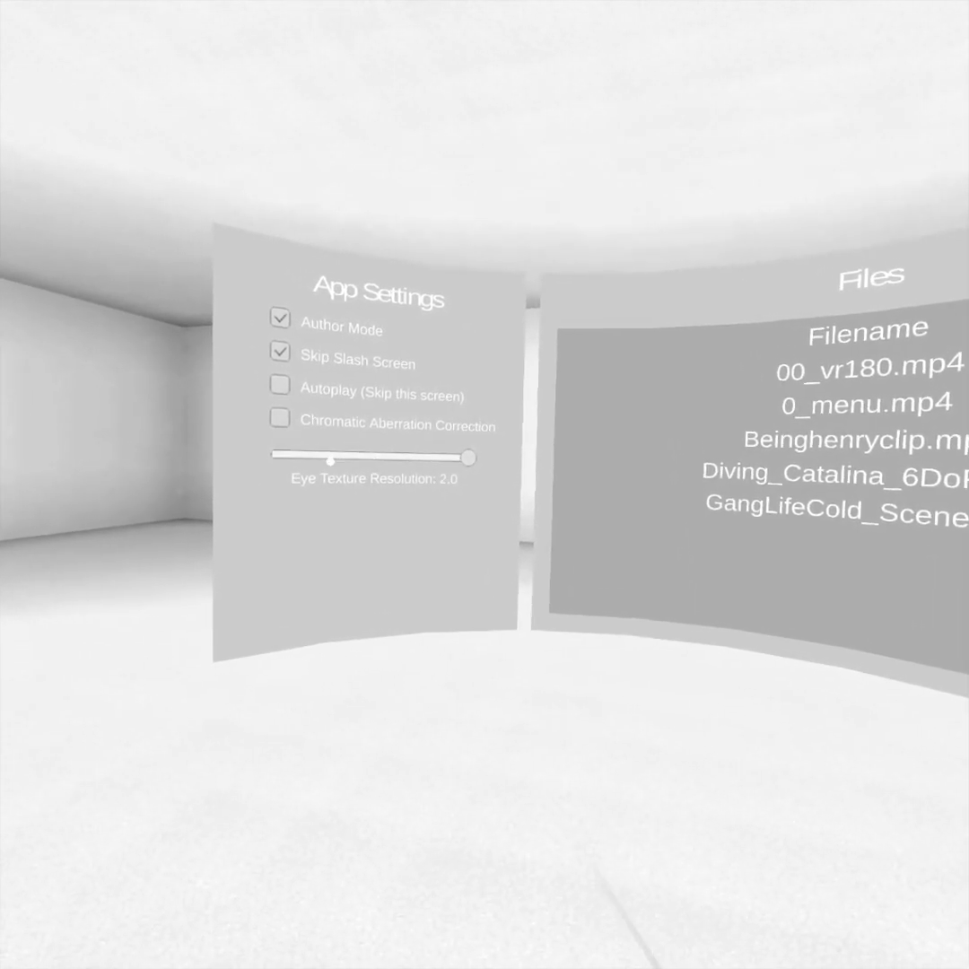
drag(470, 458, 278, 445)
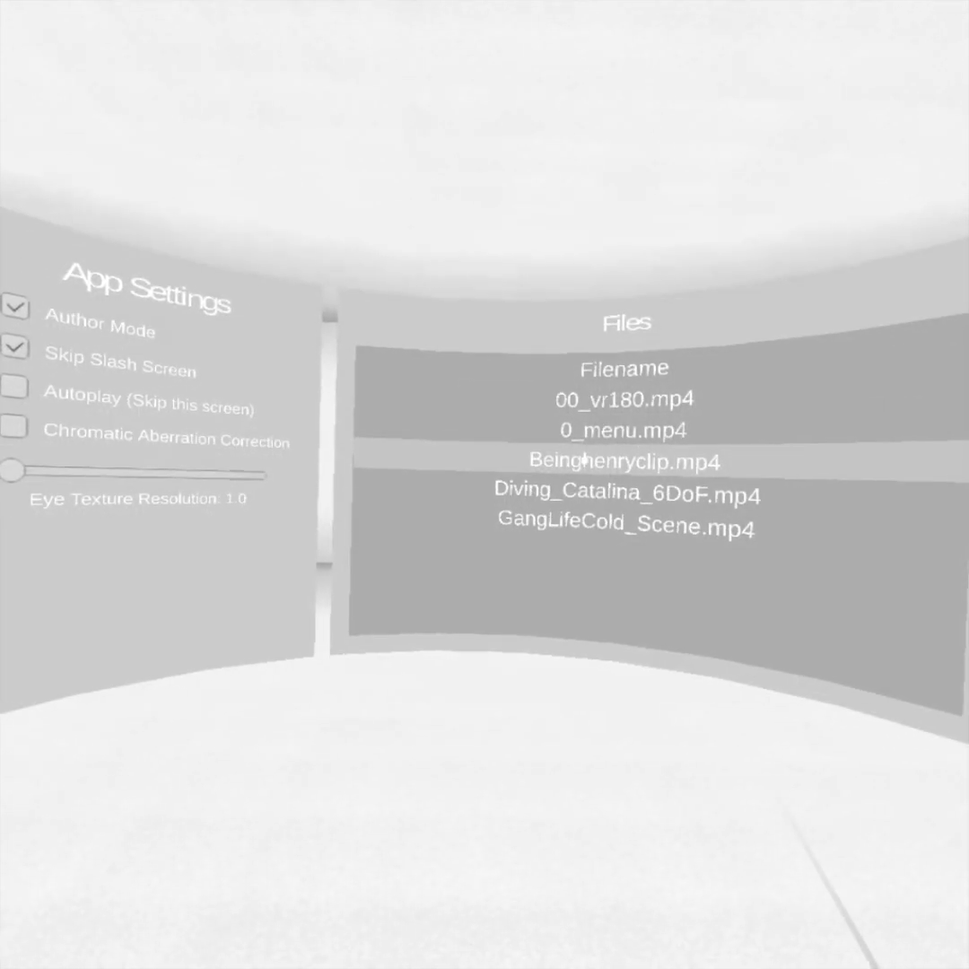
Start 0_menu.mp4 for authoring, pause it, and keep Video Mode as Mono 360.
click(621, 431)
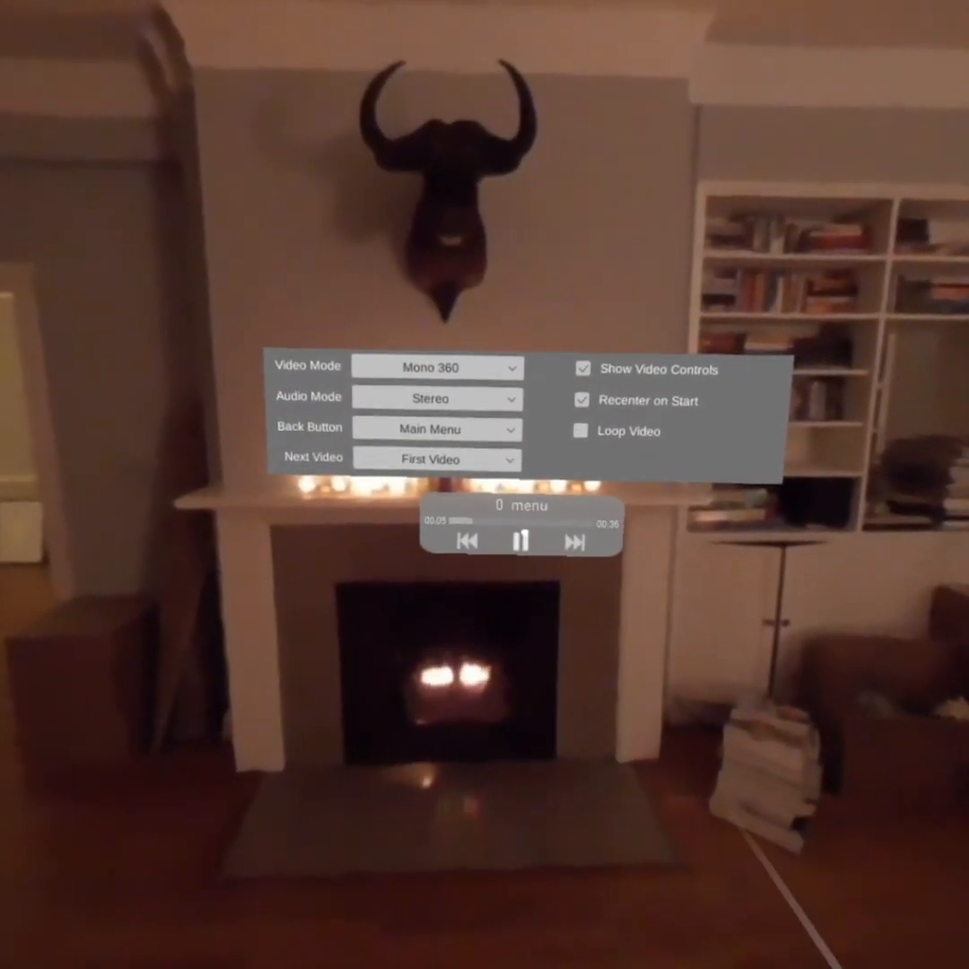
click(521, 540)
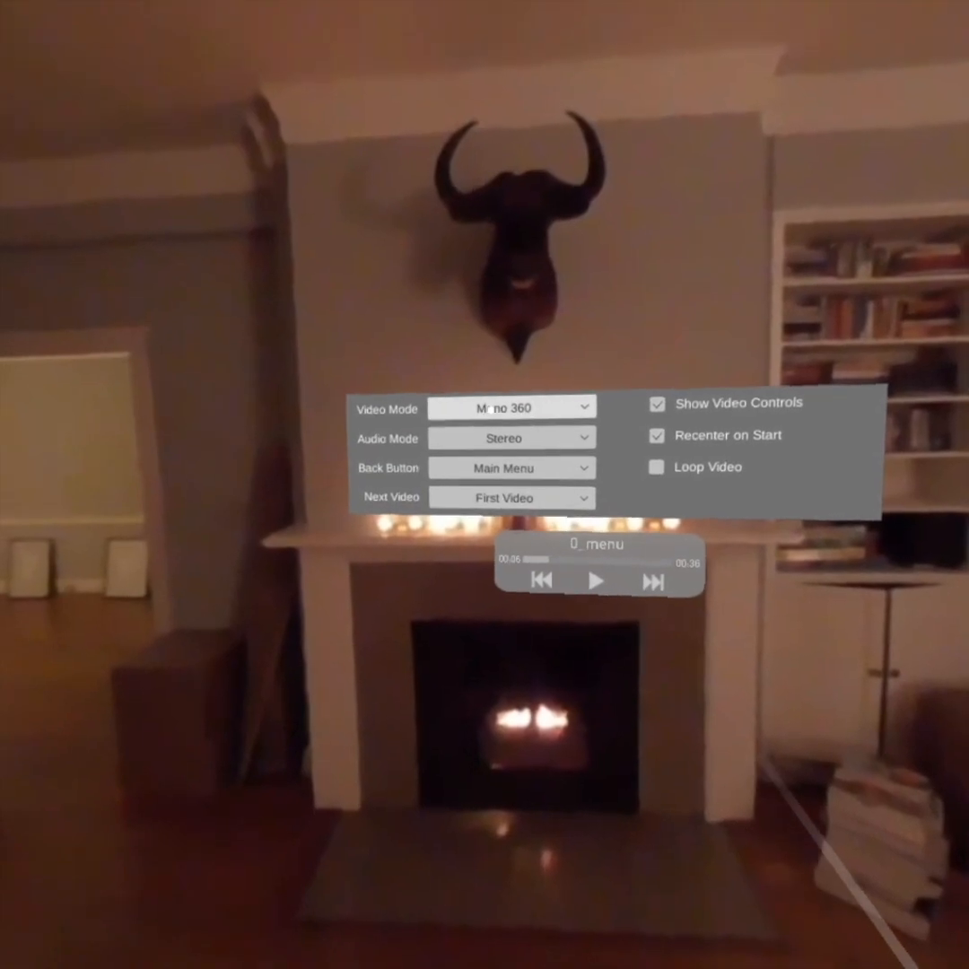
click(510, 407)
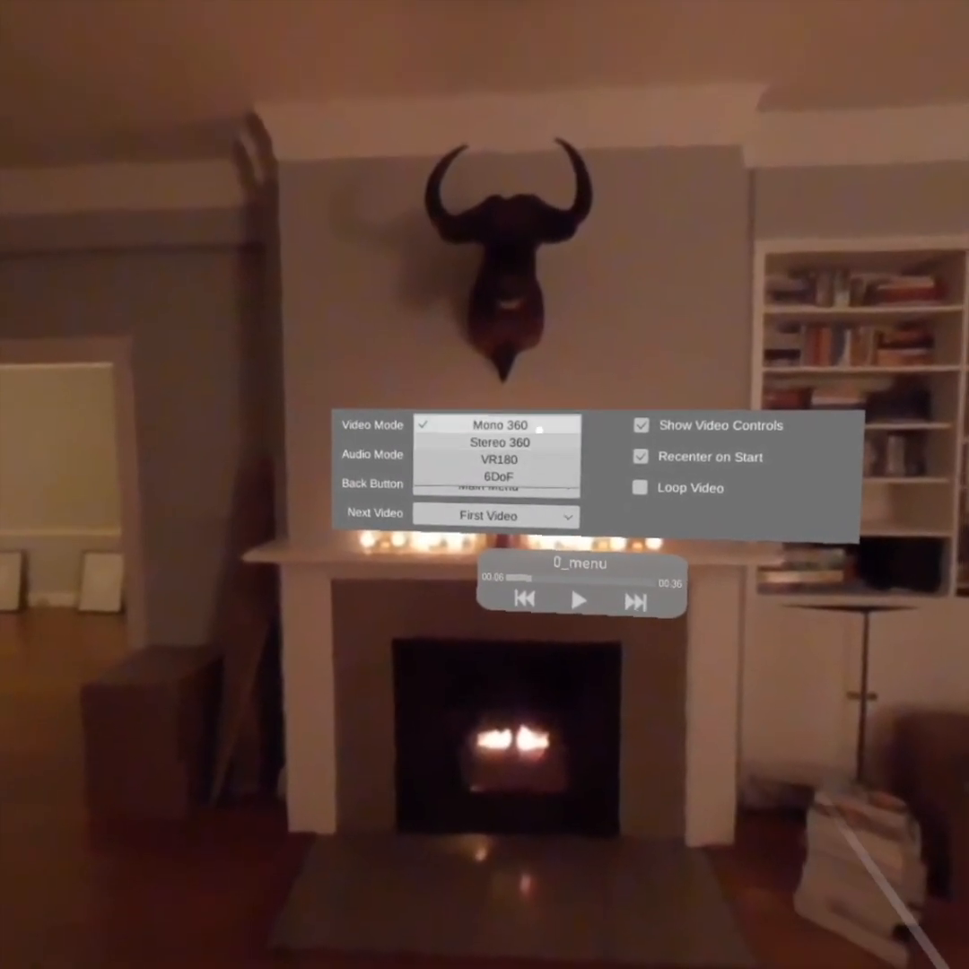
click(500, 441)
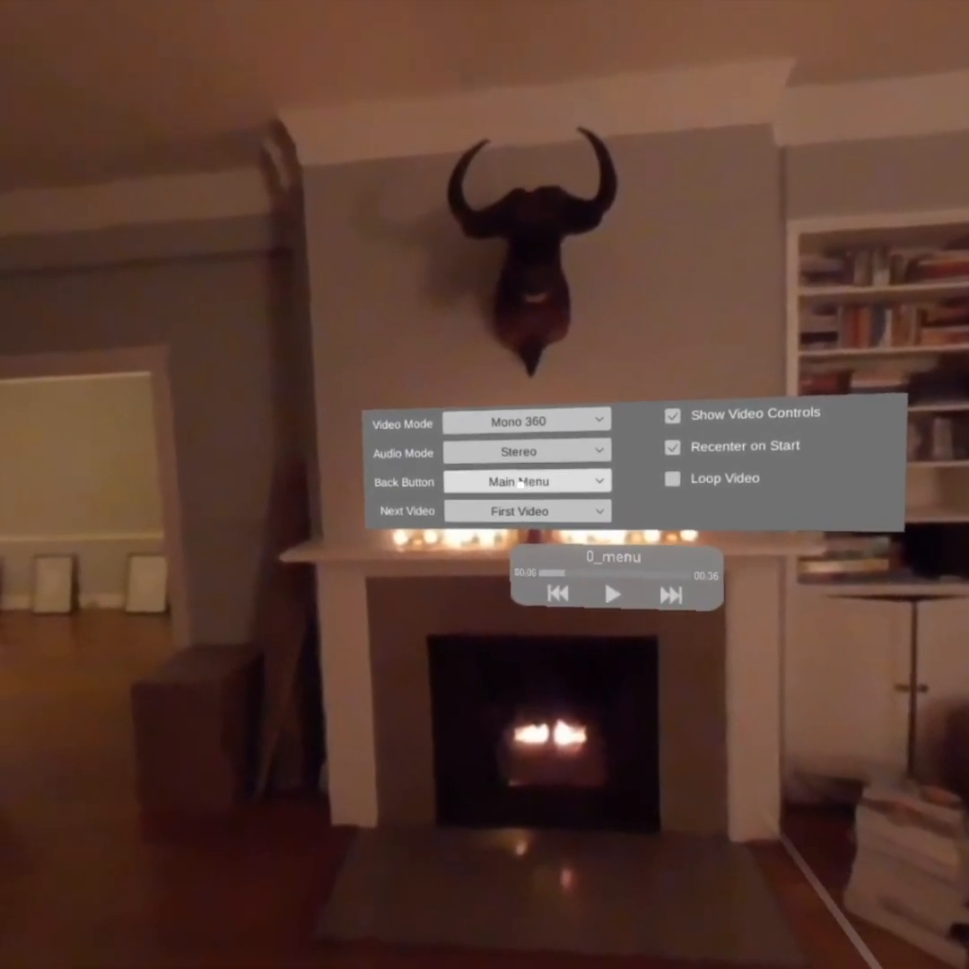
Enable Loop Video for 0_menu.mp4.
click(525, 481)
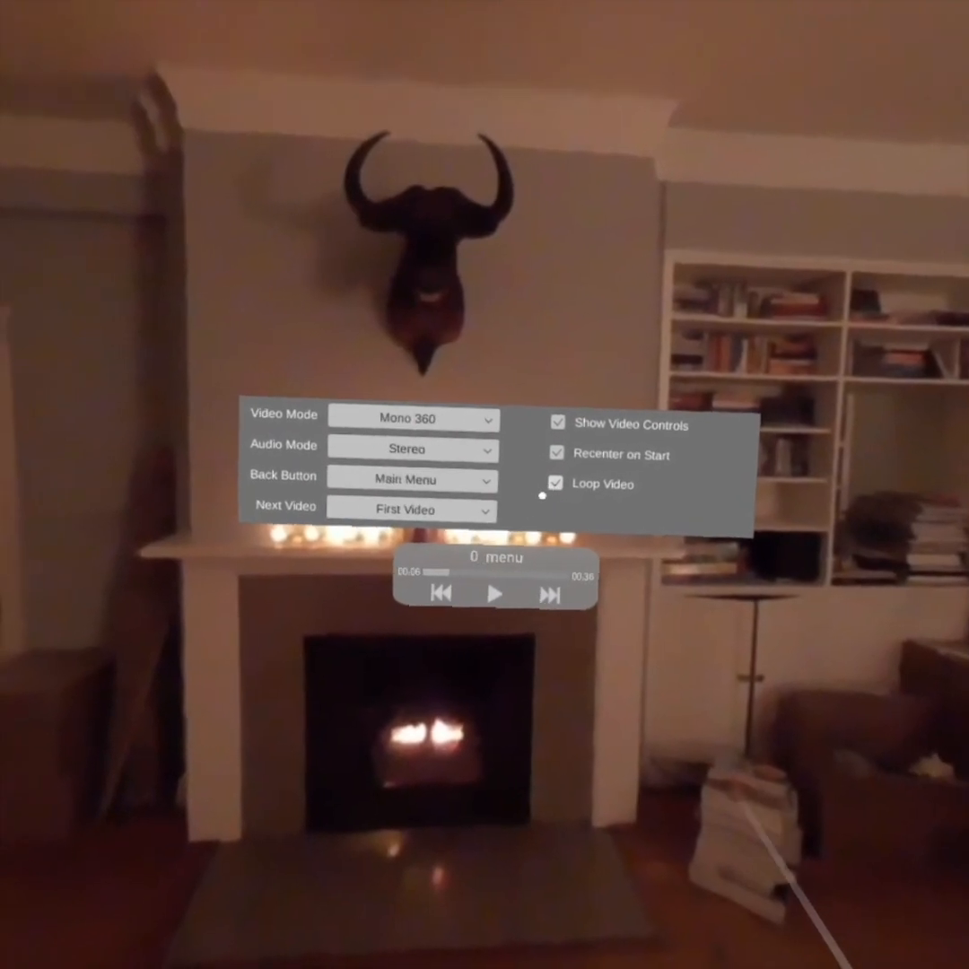
Disable Loop Video for 0_menu.mp4 so it leads on to Beinghenryclip.
click(495, 592)
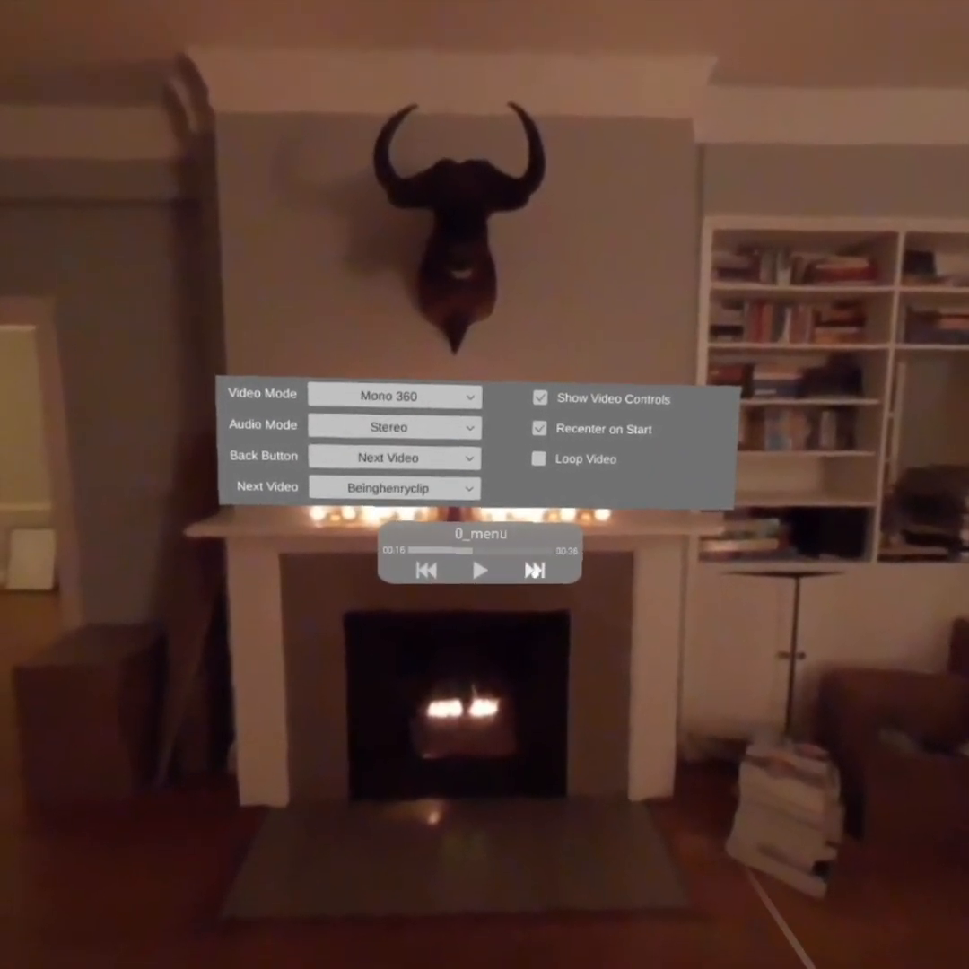
Advance through Beinghenryclip to the Diving_Catalina_6DoF video.
click(481, 569)
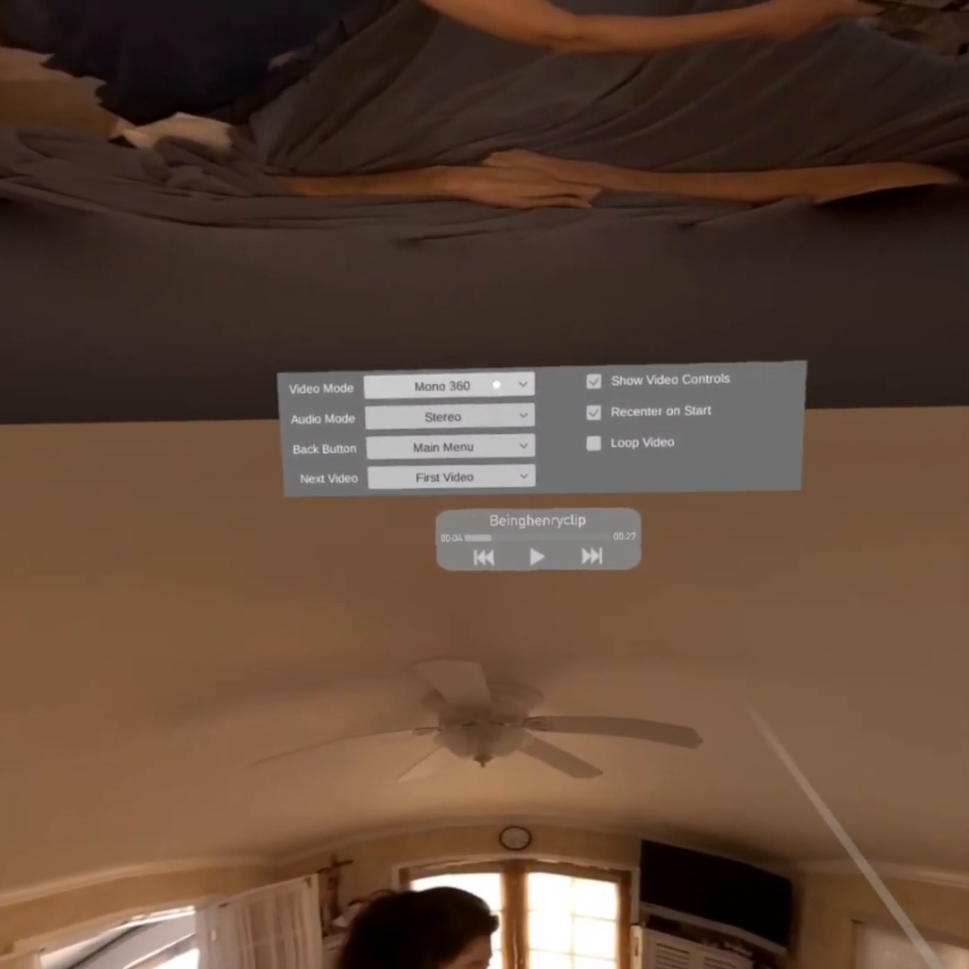
click(449, 384)
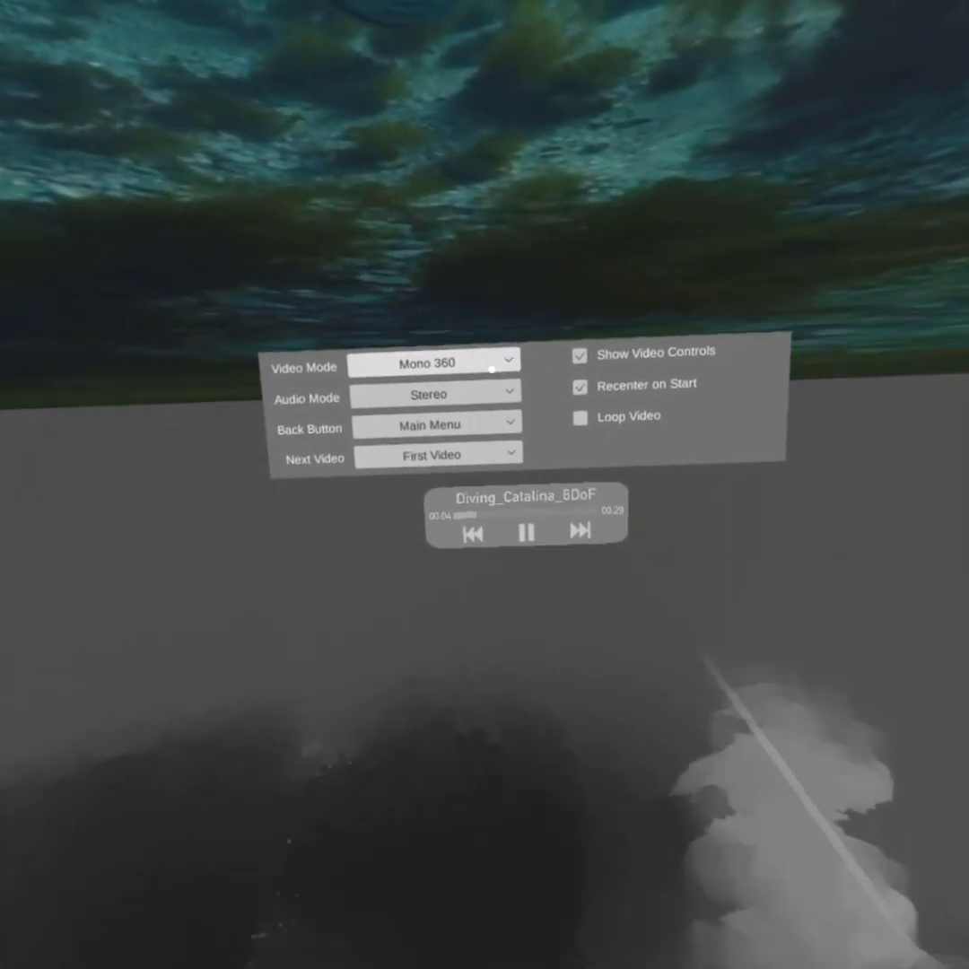
Set Diving_Catalina_6DoF to 6DoF, pause it and adjust its playback options for looping without controls.
click(434, 362)
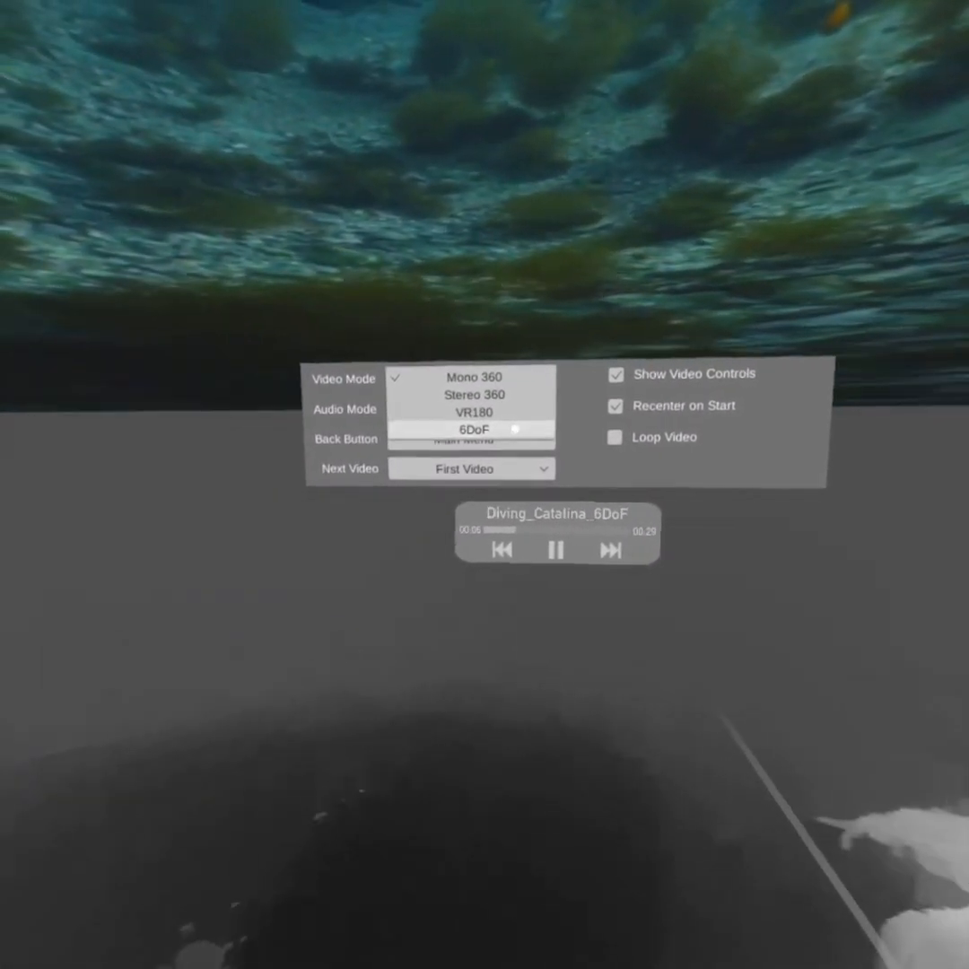
click(473, 428)
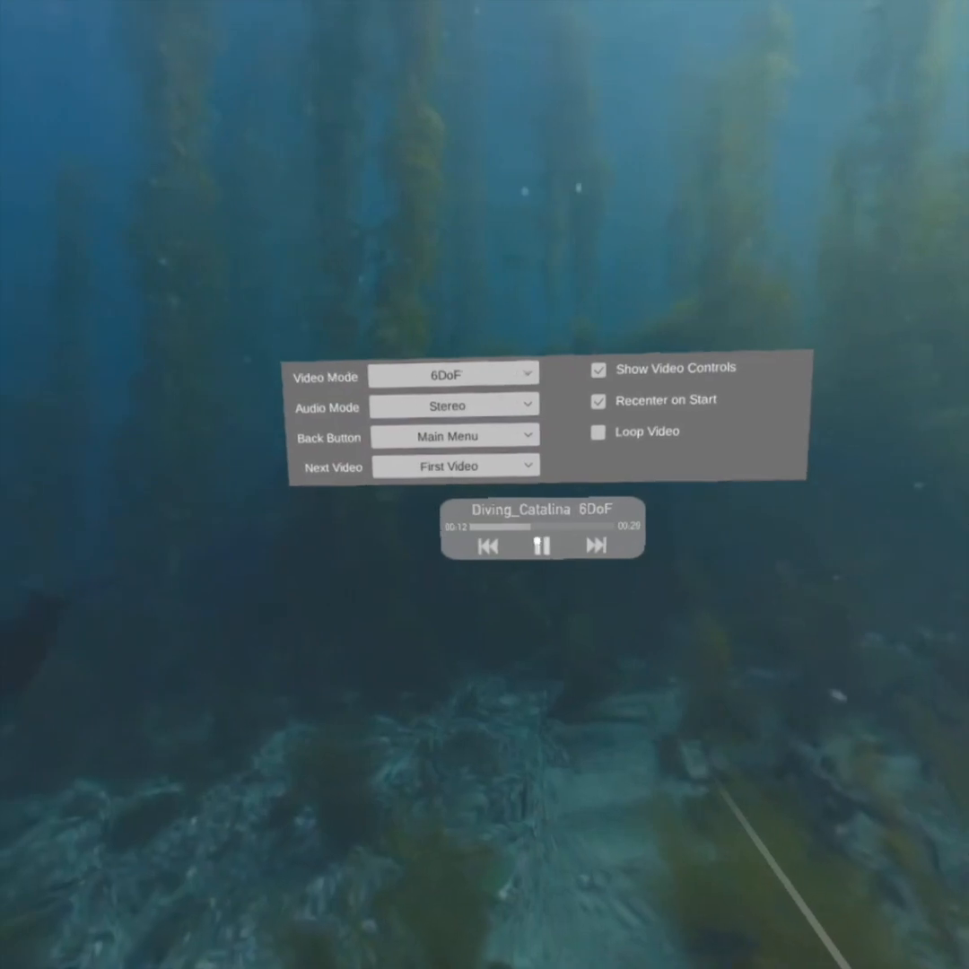
click(542, 545)
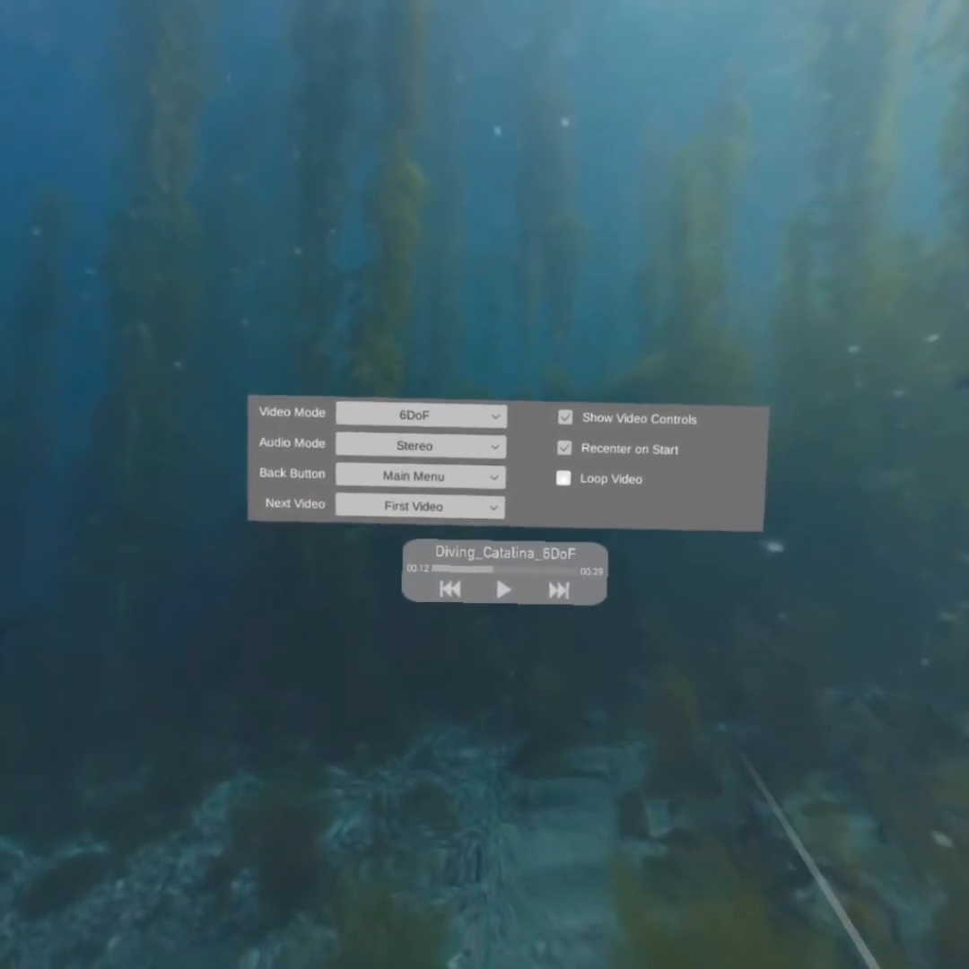
click(563, 477)
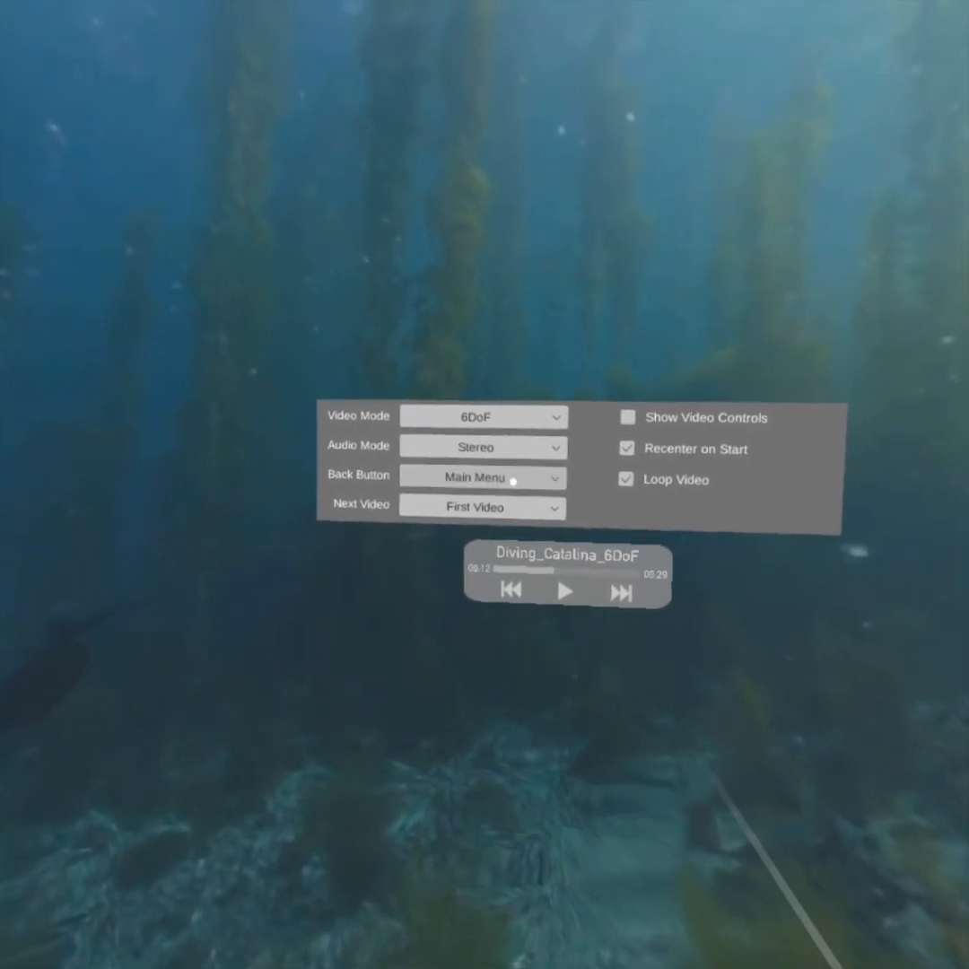
Set Back Button to First Video and Next Video to 00_vr180, then move on to it.
click(483, 477)
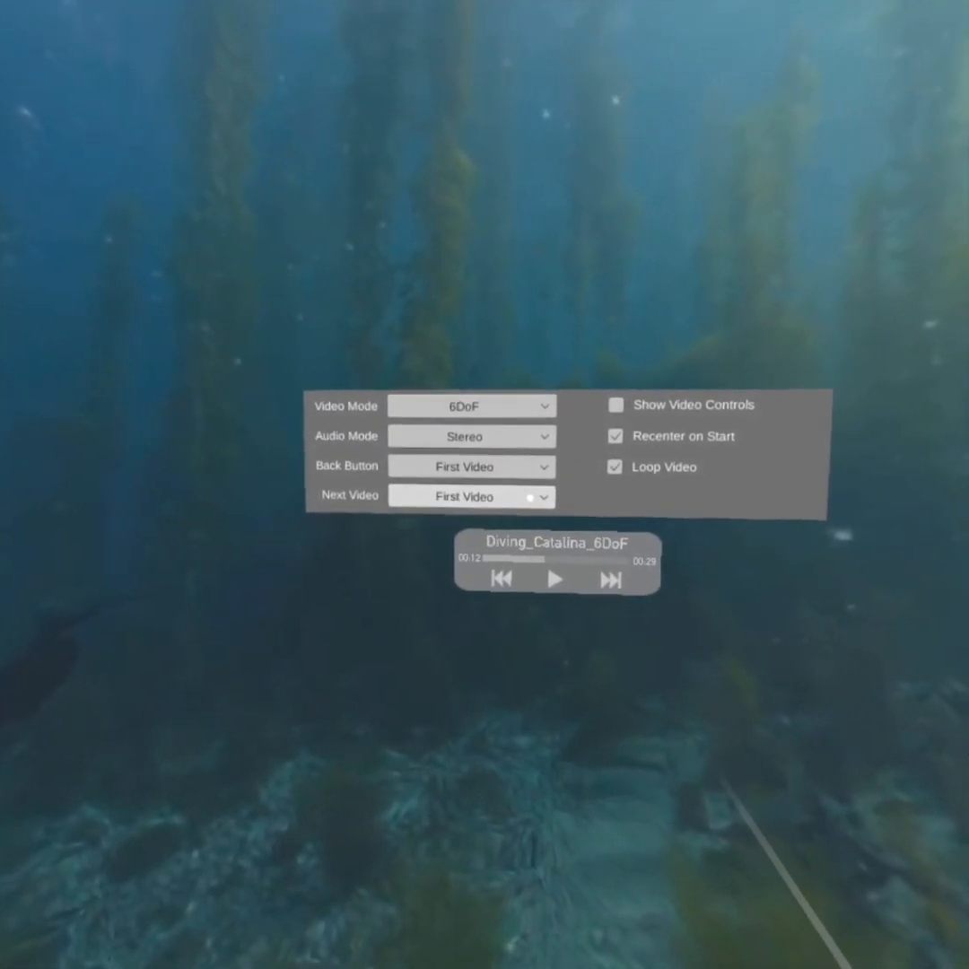
click(470, 495)
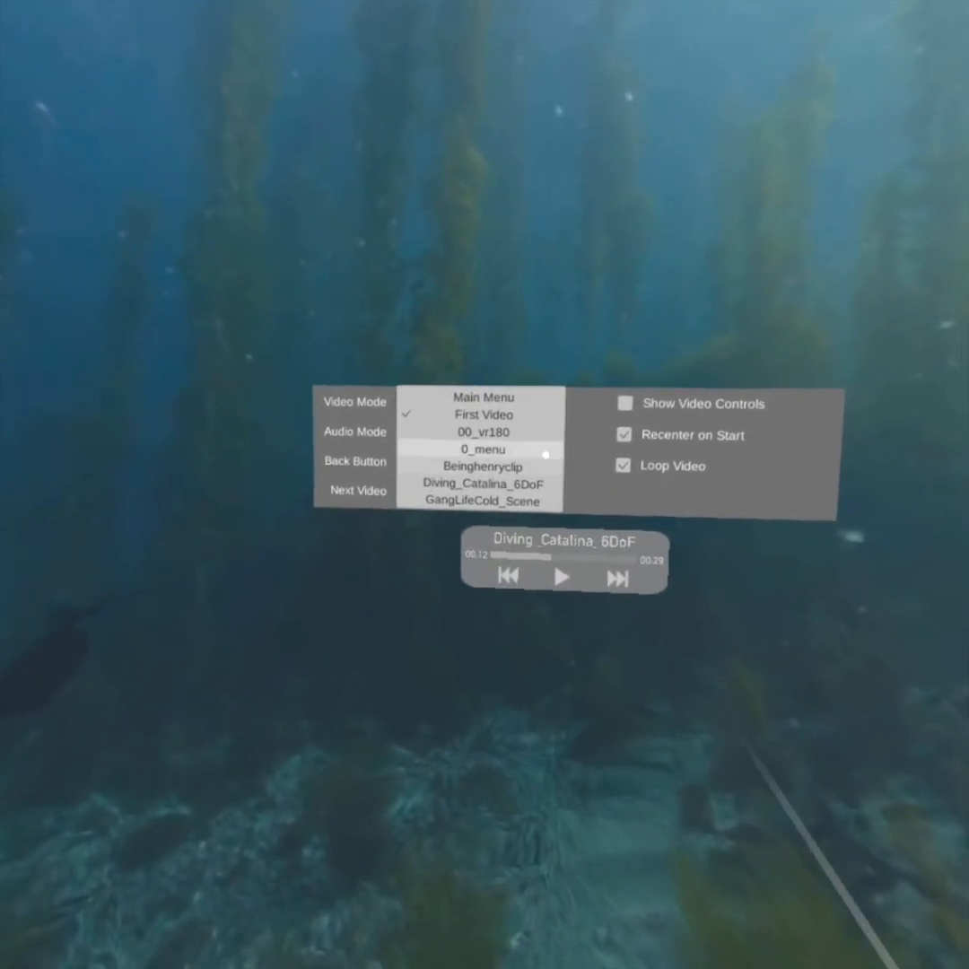
click(483, 448)
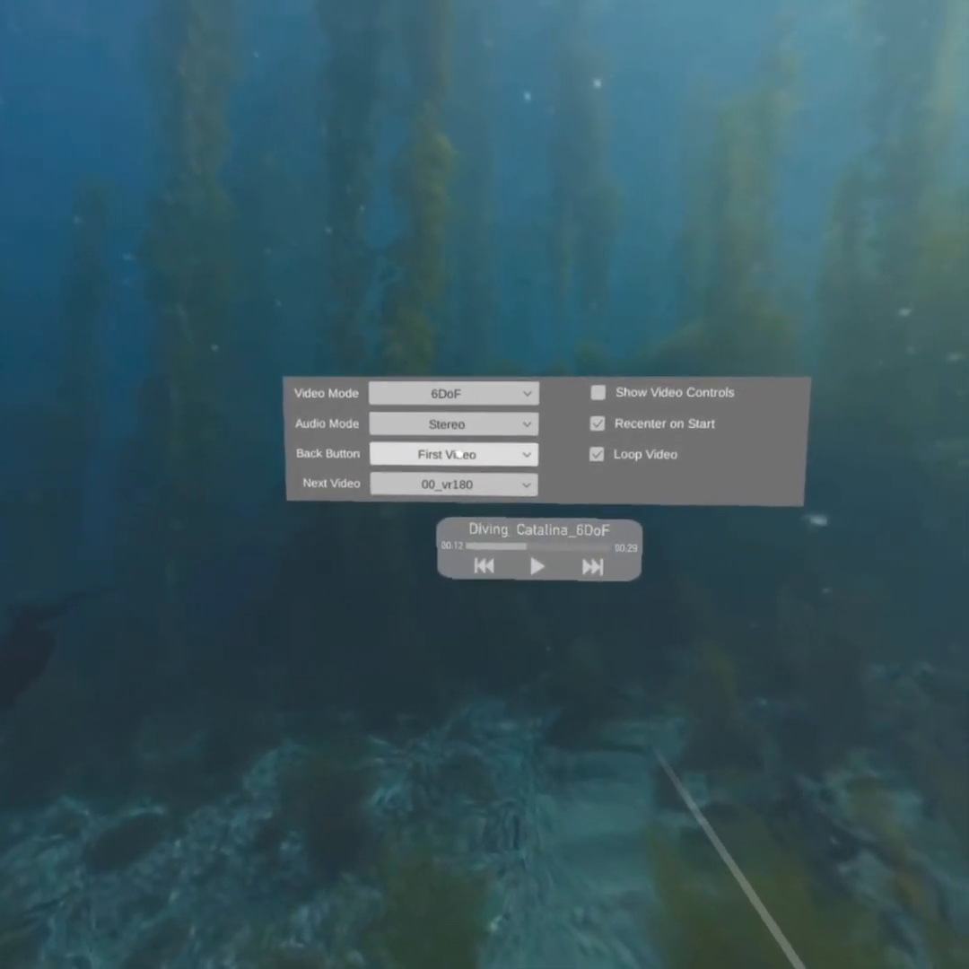
click(600, 391)
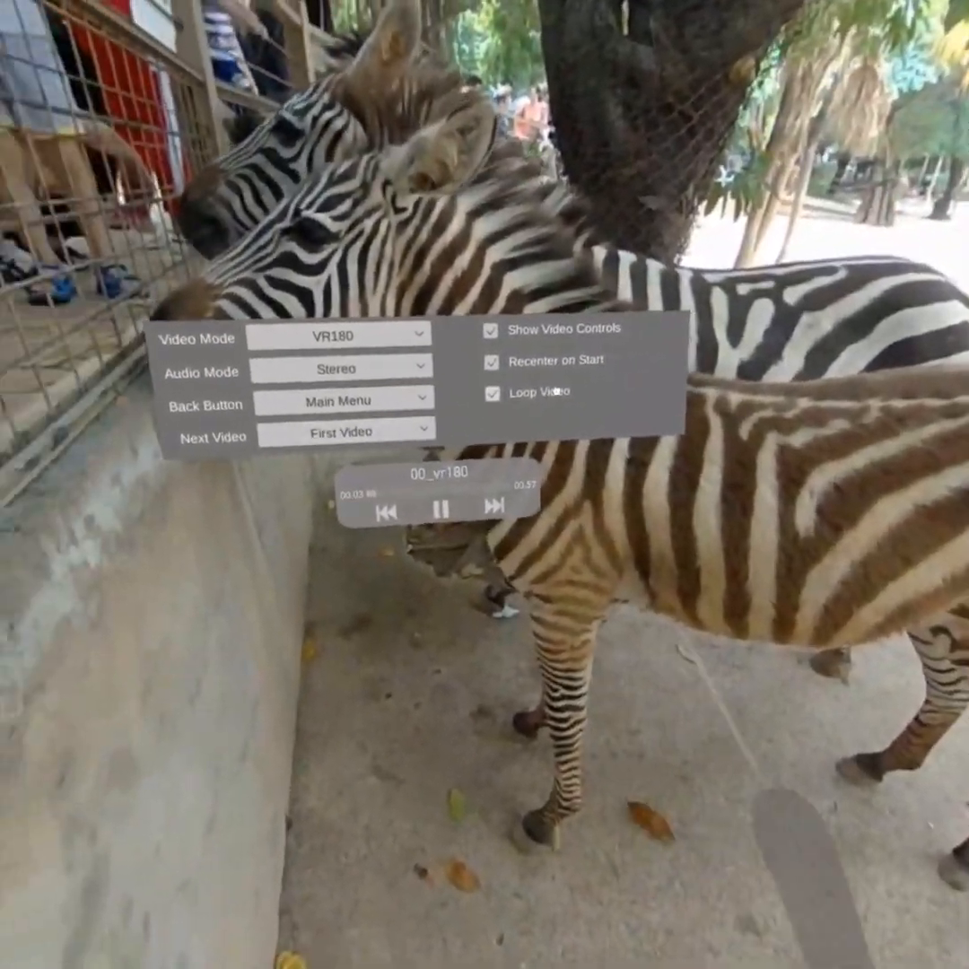
Toggle Loop Video on 00_vr180 before returning to the main menu.
click(341, 402)
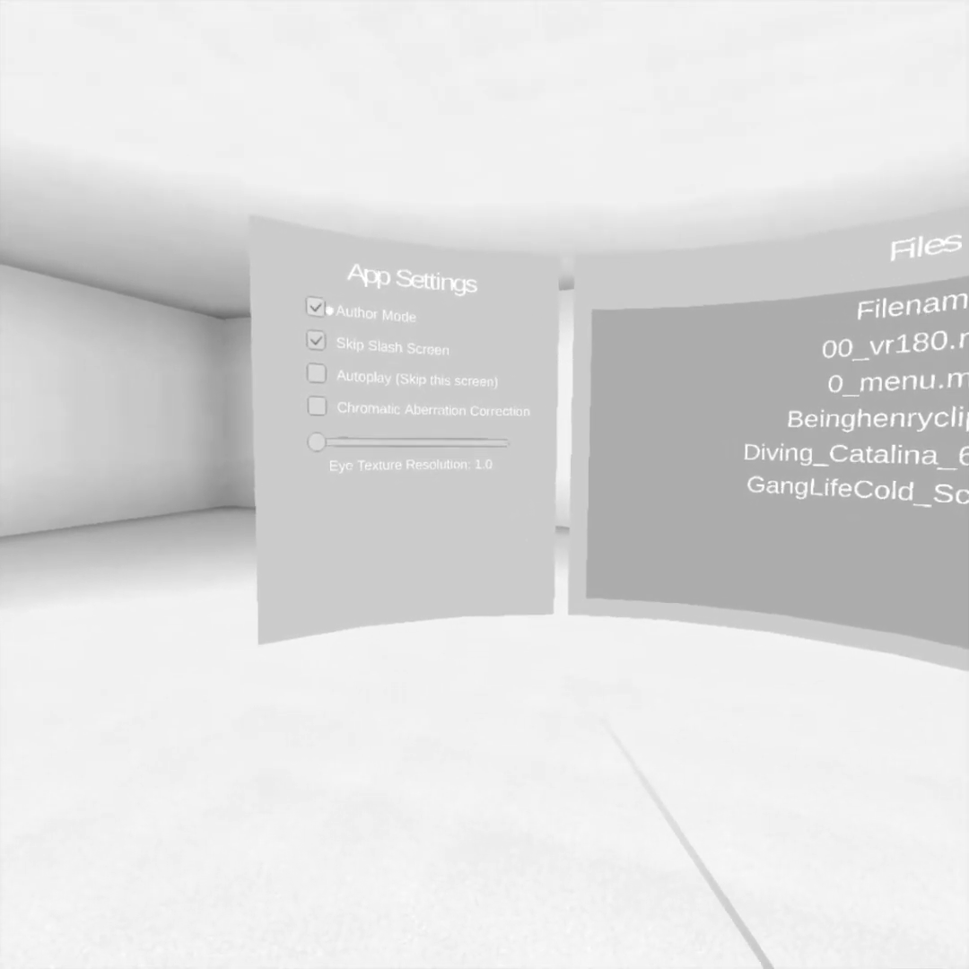
Disable Author Mode, enable Autoplay (Skip this screen), and acknowledge the autoplay warning.
click(316, 307)
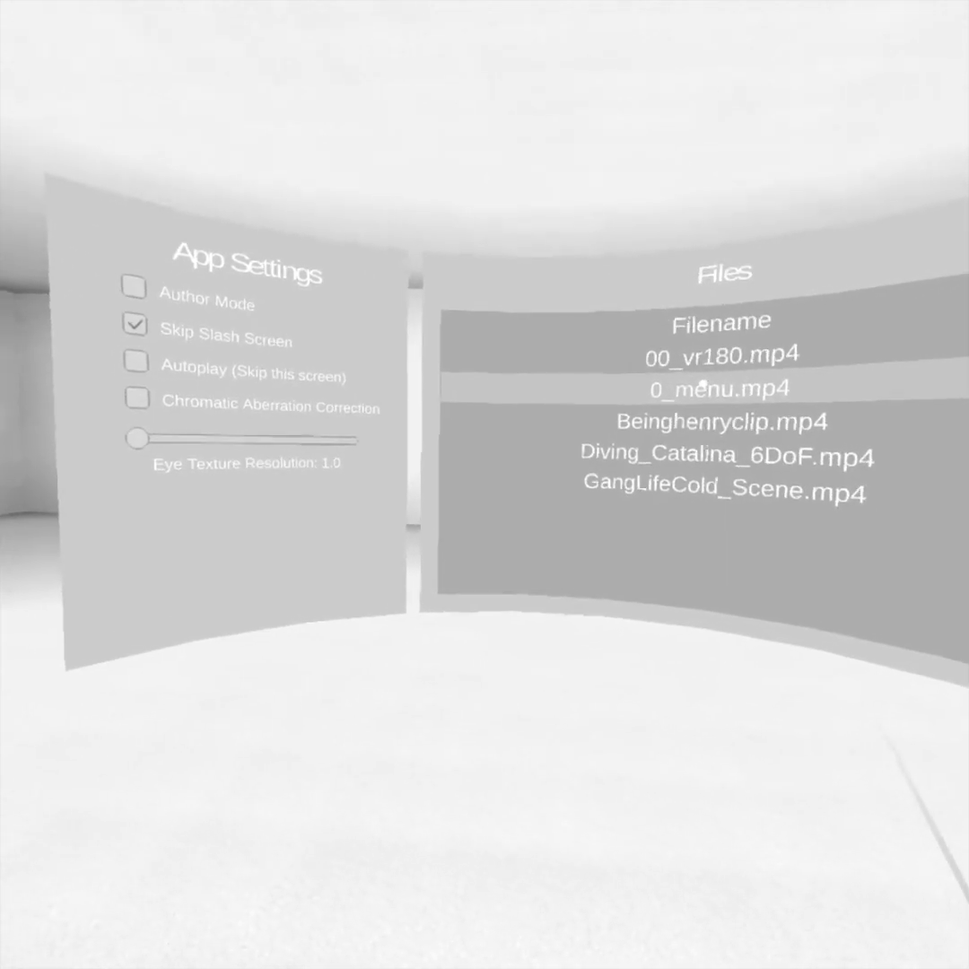
click(137, 361)
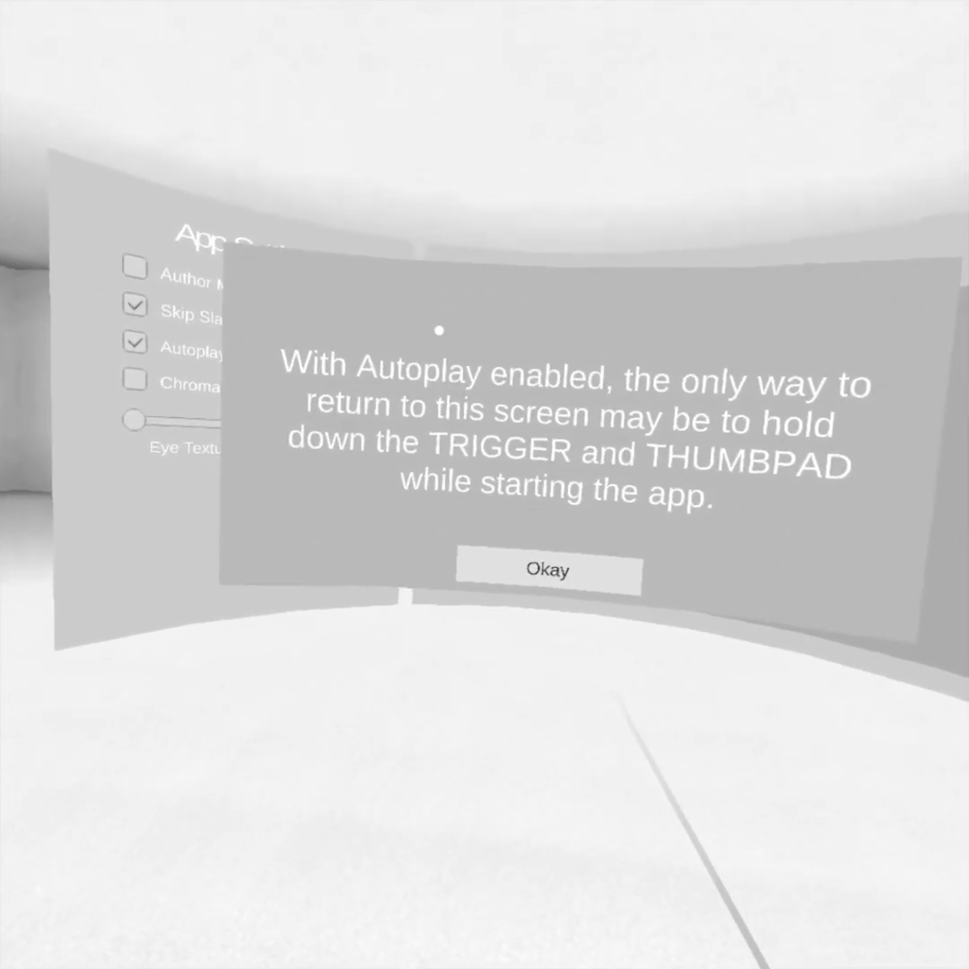
click(547, 569)
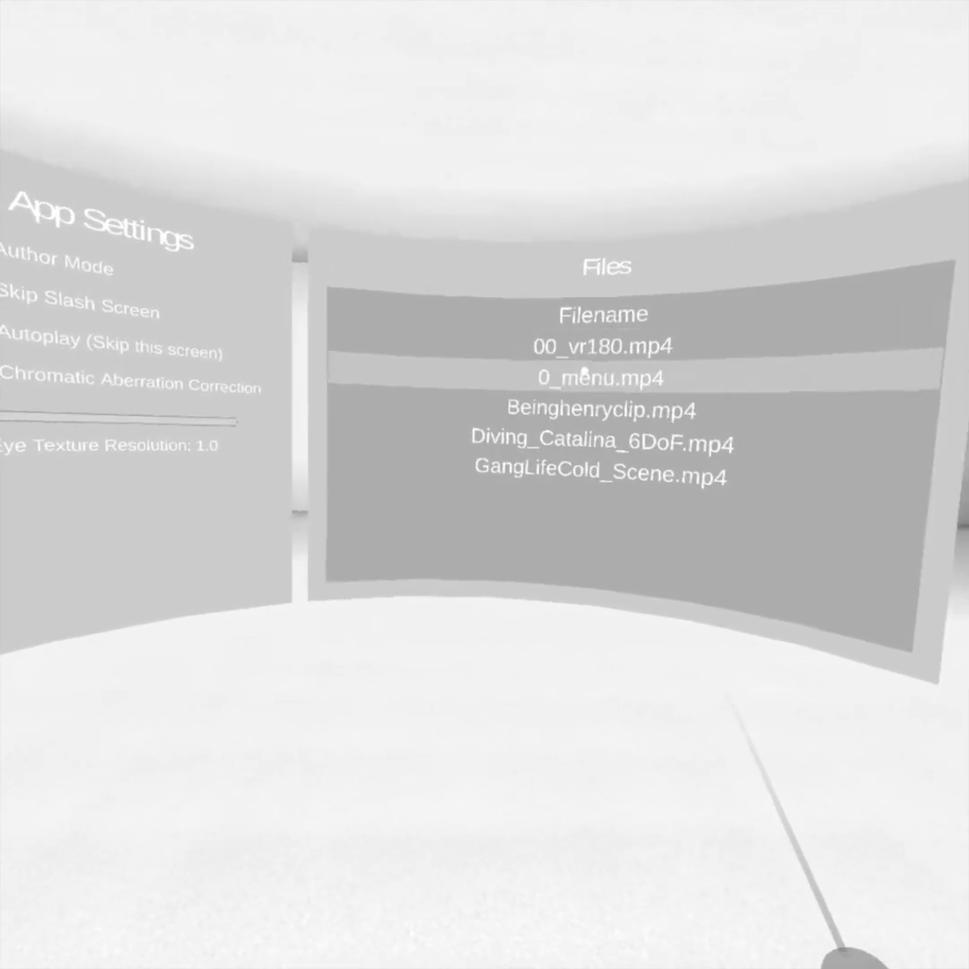